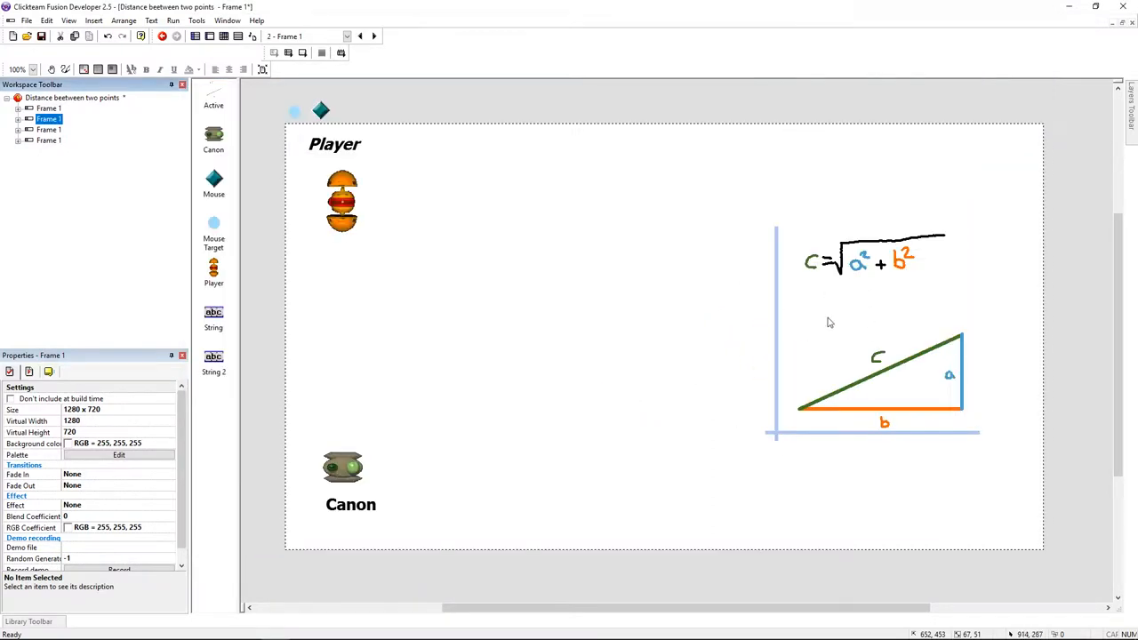
{"action": "mouse_move", "coordinate": [903, 397]}
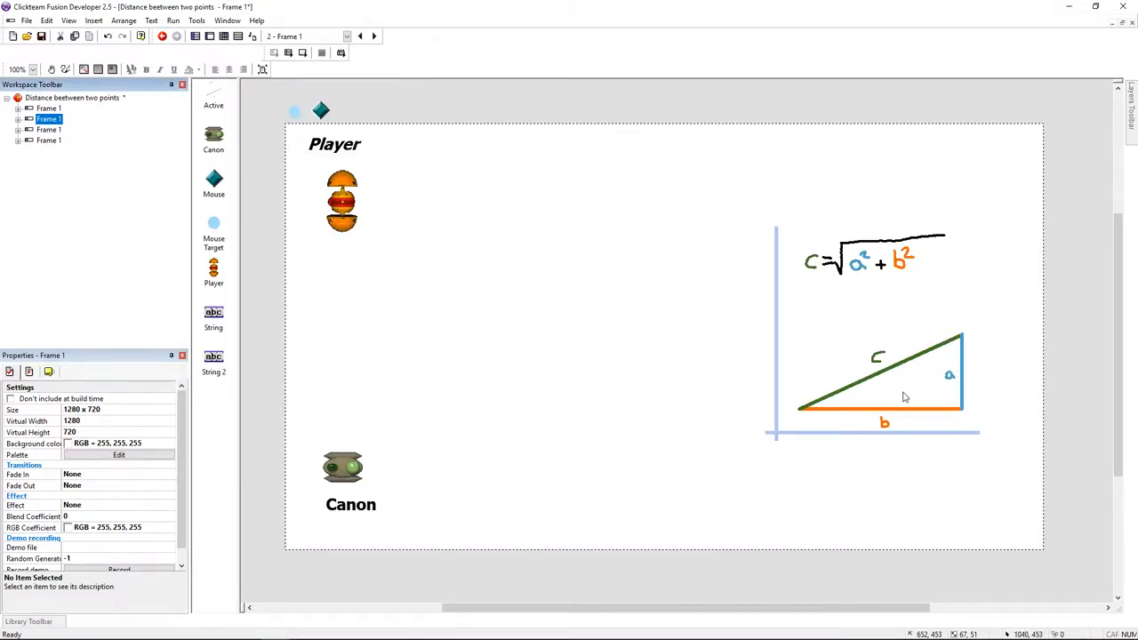
{"action": "mouse_move", "coordinate": [1000, 374]}
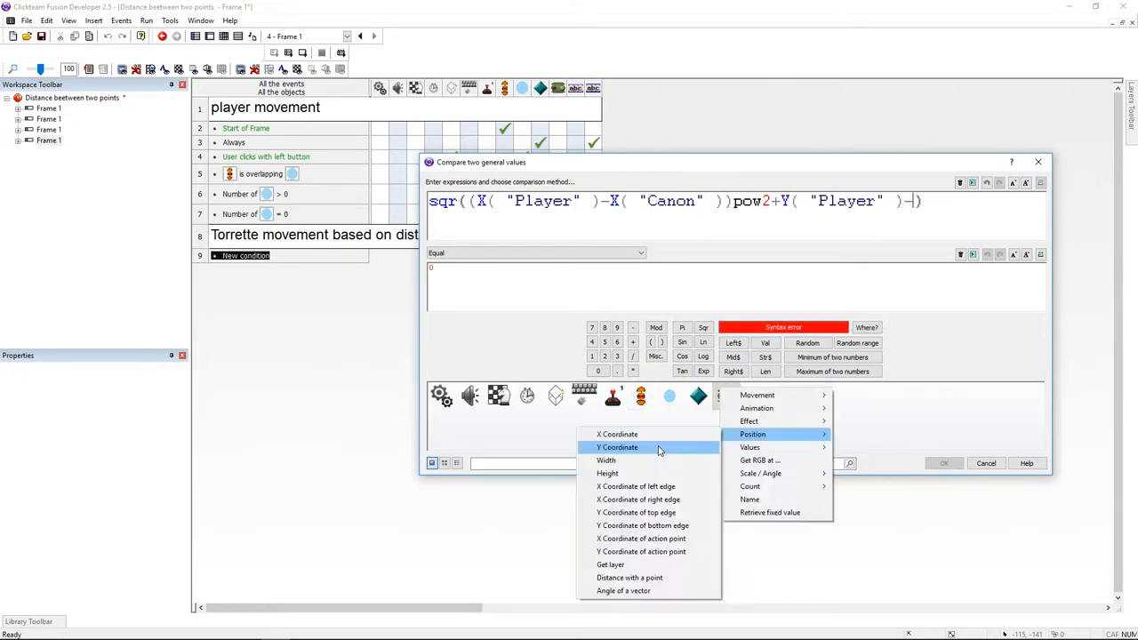
- Compare sqr((X("Player")-X("Canon"))pow2+(Y("Player")-Y("Canon"))pow2) as Lower than 300 on event 9
{"action": "left_click", "coordinate": [618, 448]}
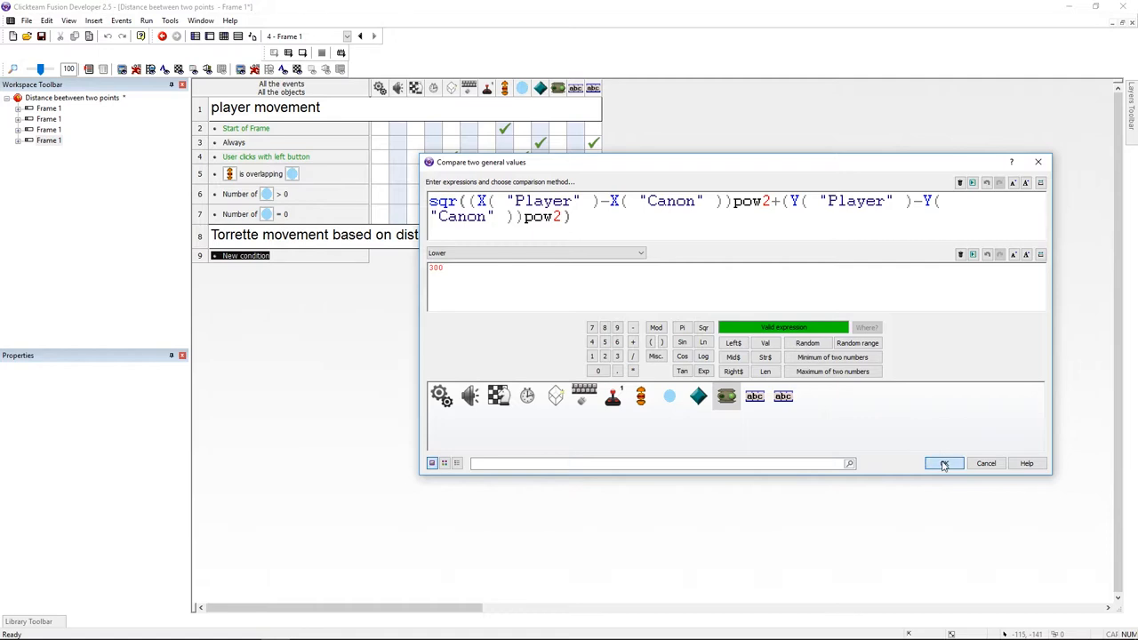
{"action": "left_click", "coordinate": [945, 463]}
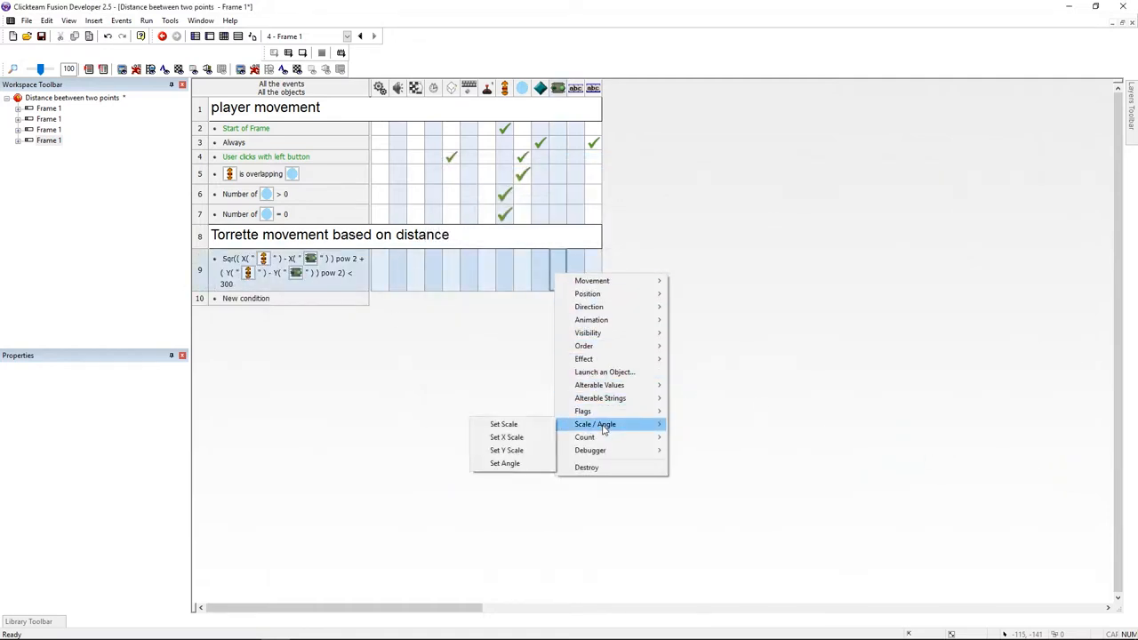
- Add a Set Angle action on the Canon for event 9 and confirm its value
{"action": "left_click", "coordinate": [505, 462]}
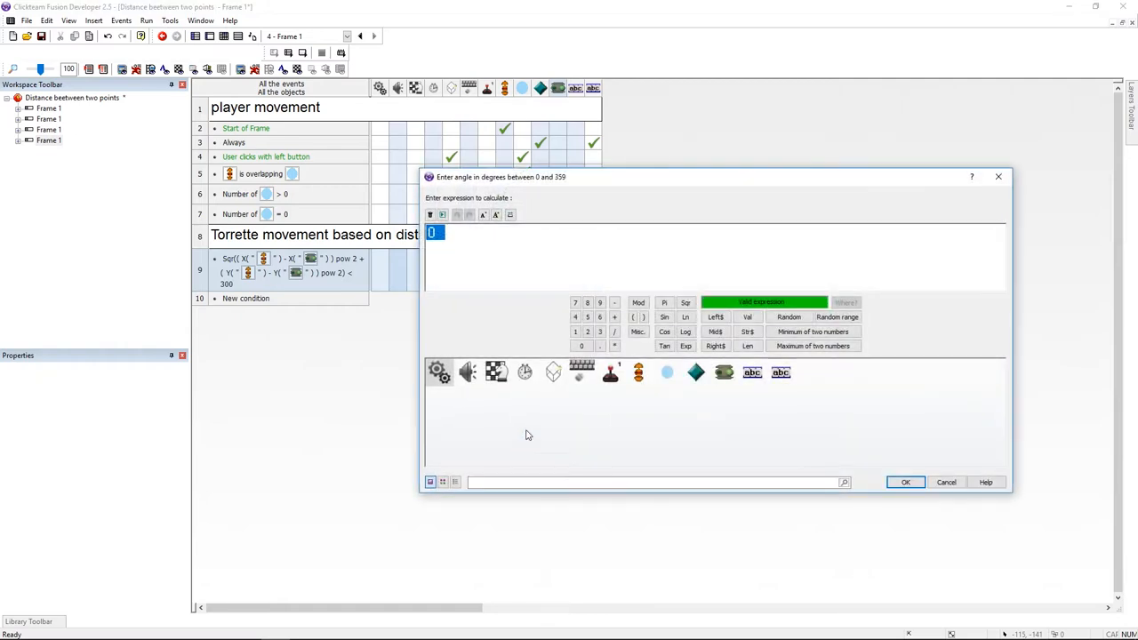
{"action": "left_click", "coordinate": [905, 482]}
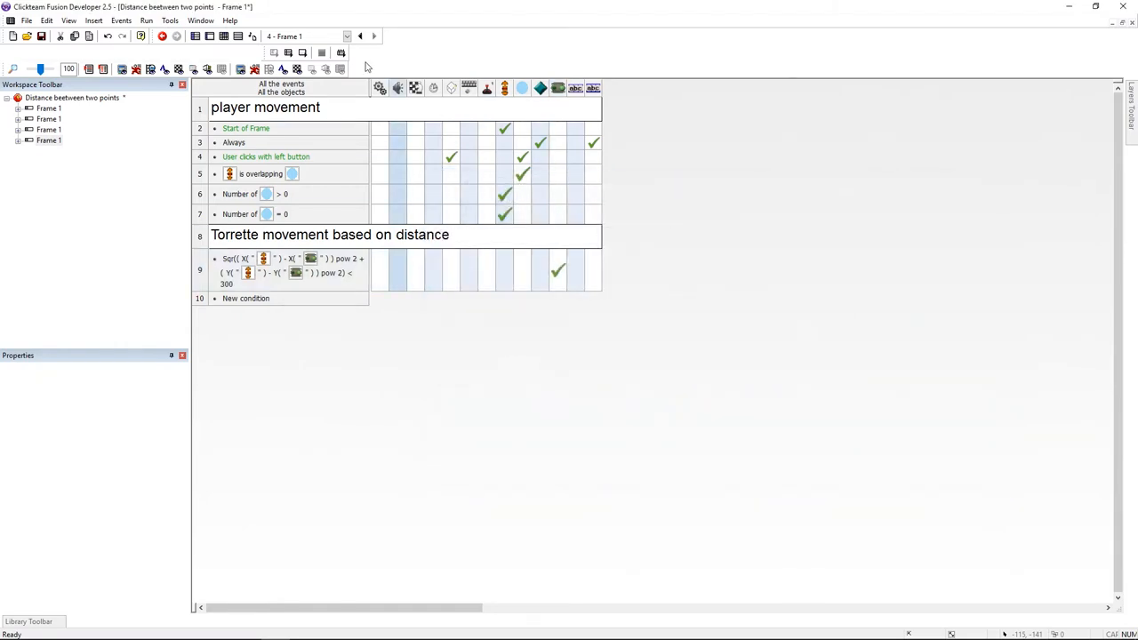